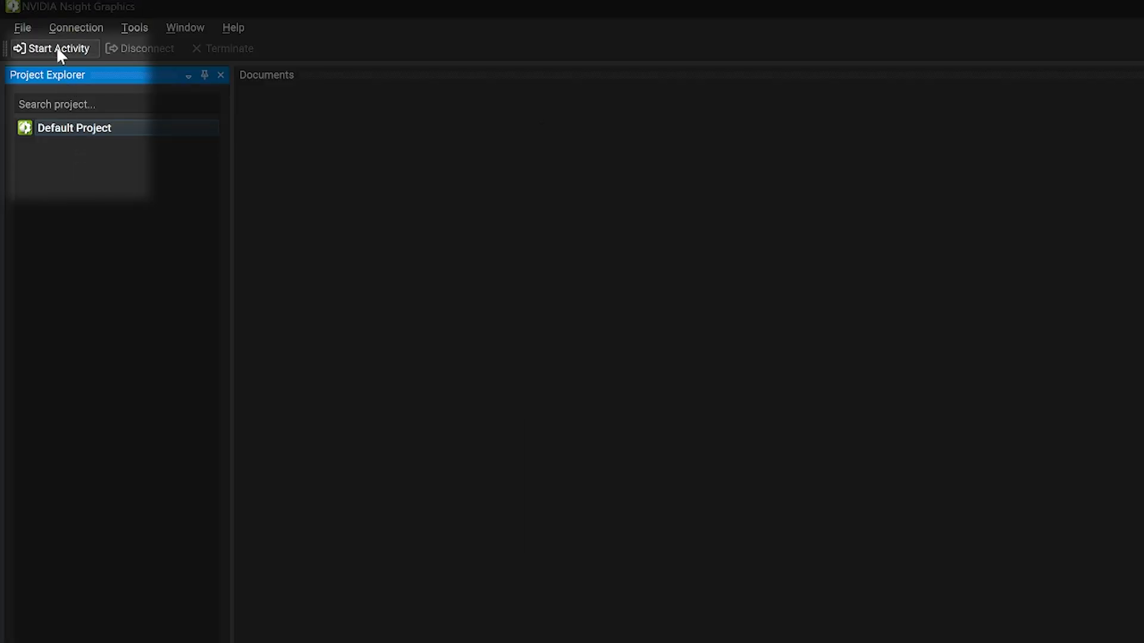
# Start an activity launching rt_particles.exe under Graphics Capture and take a first capture.
pyautogui.click(52, 47)
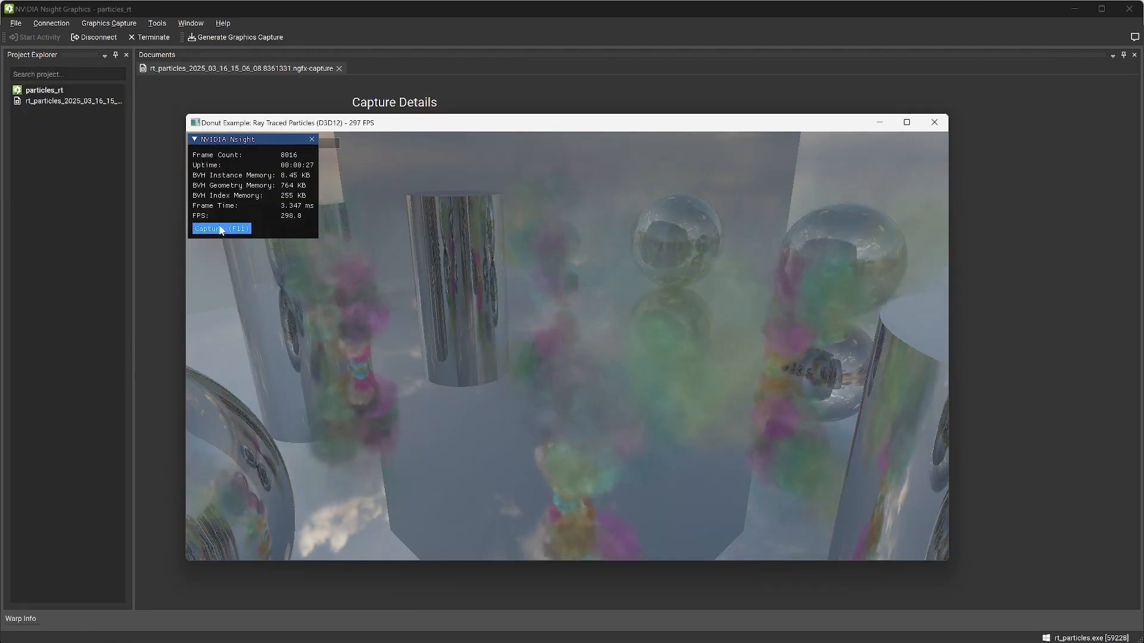
# Take two more captures of the particles scene, giving three files, and view the newest capture's details.
pyautogui.click(221, 227)
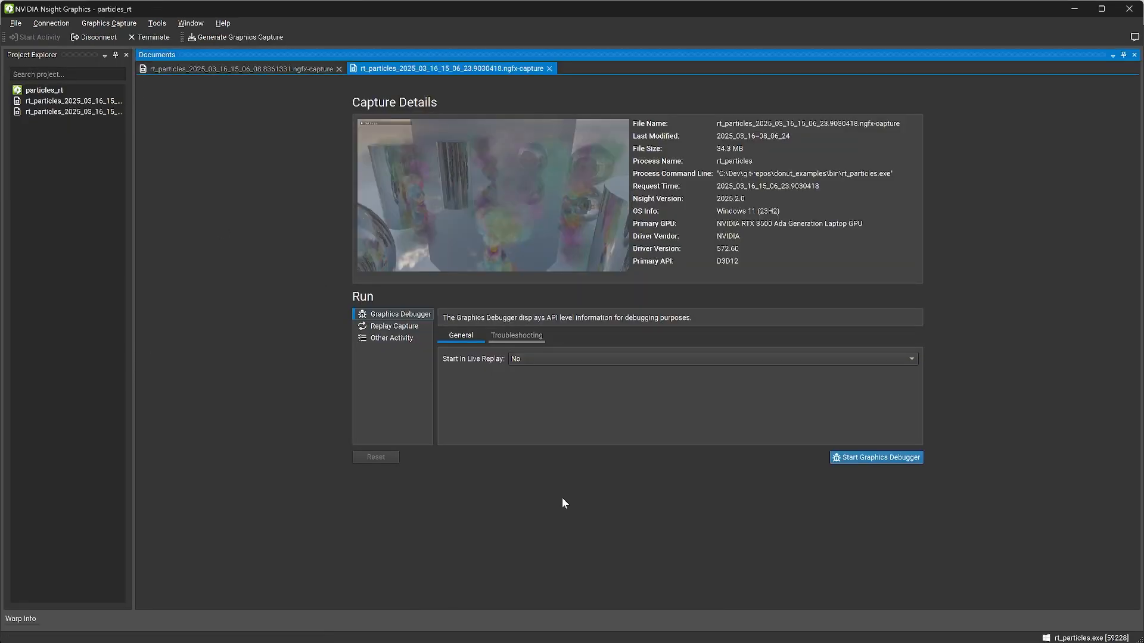
pyautogui.click(877, 458)
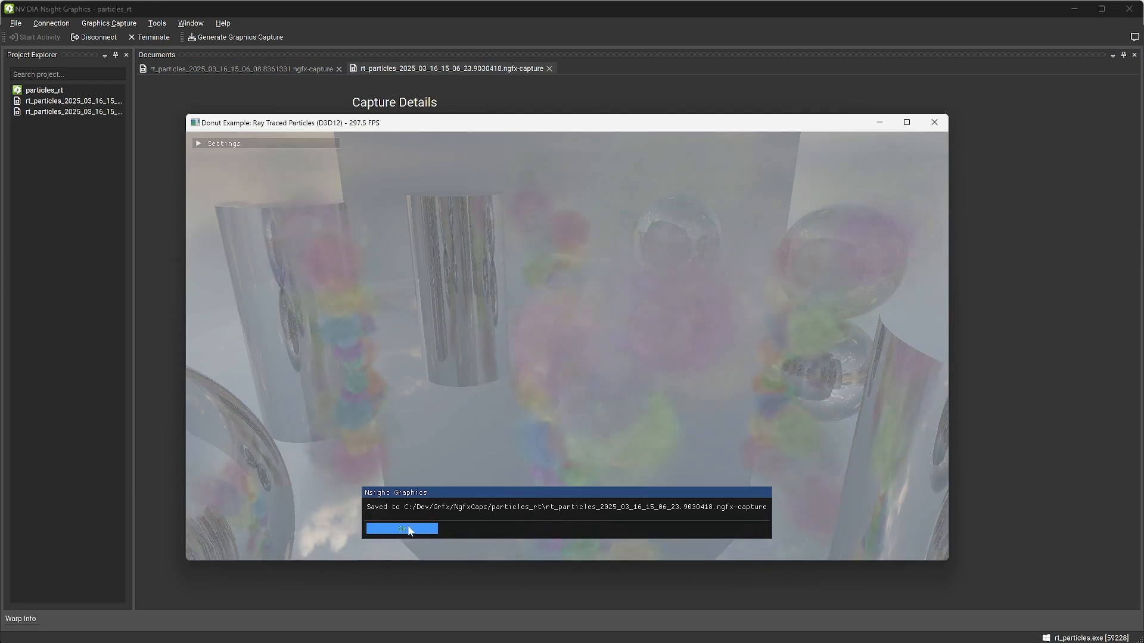
pyautogui.click(402, 529)
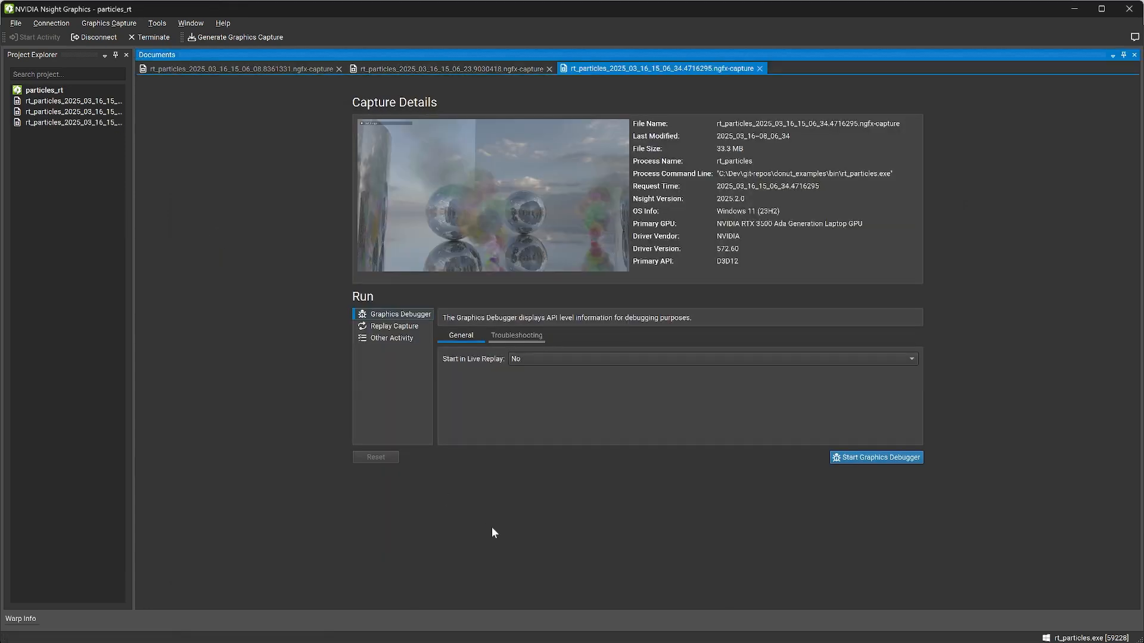
pyautogui.click(877, 458)
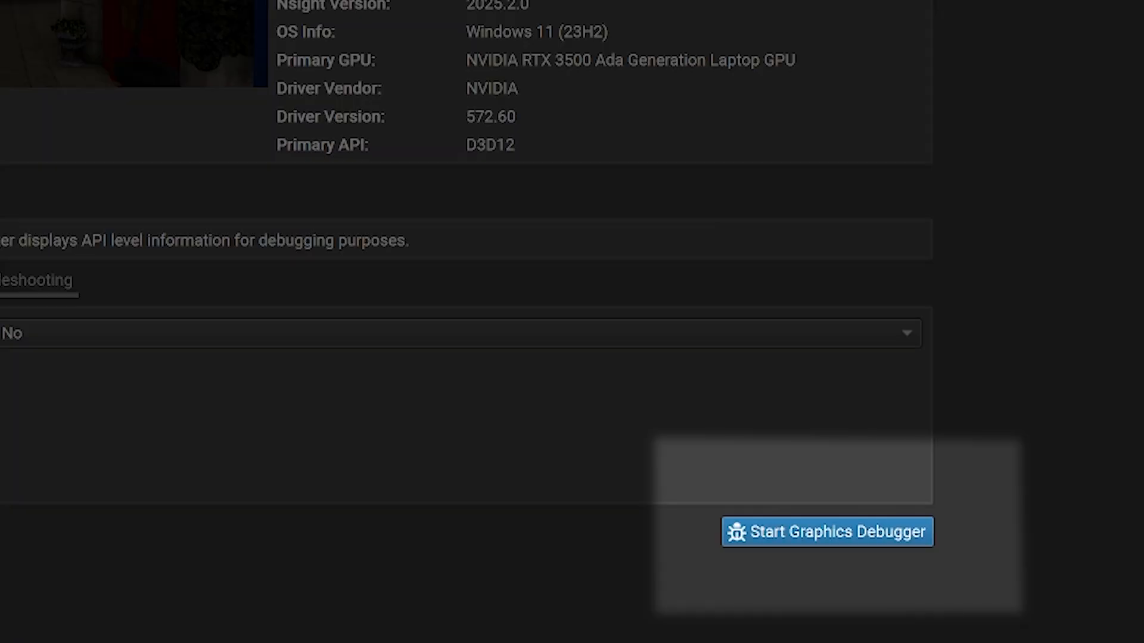
# Debug the D3D12 raytracing MiniEngine capture and inspect BLAS 469 in the Object Browser.
pyautogui.click(827, 531)
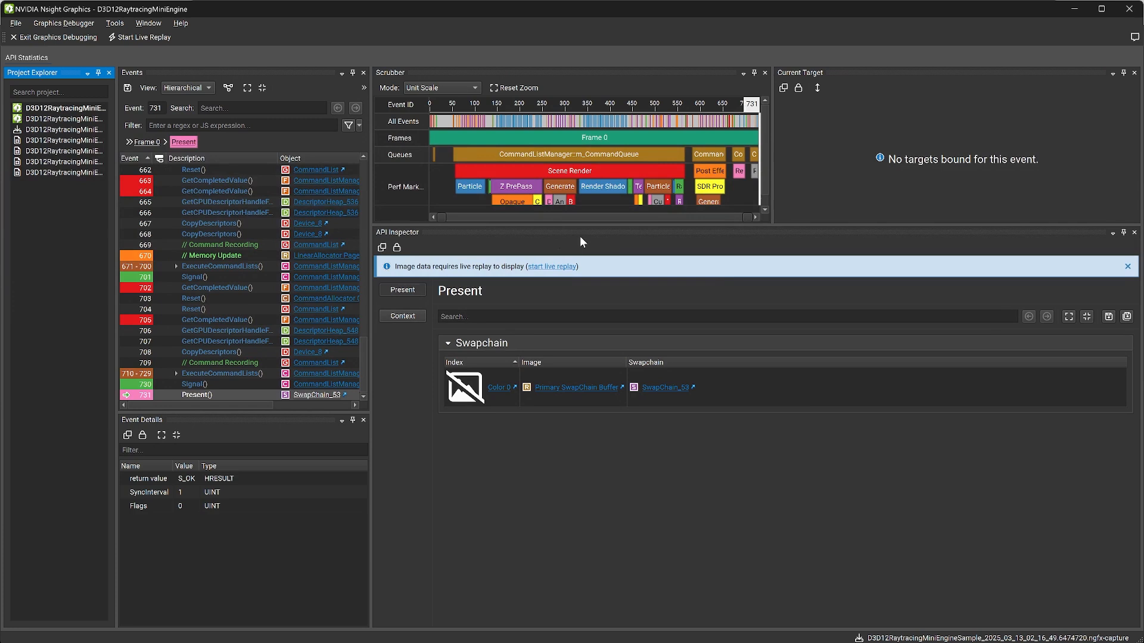
pyautogui.moveTo(364, 372)
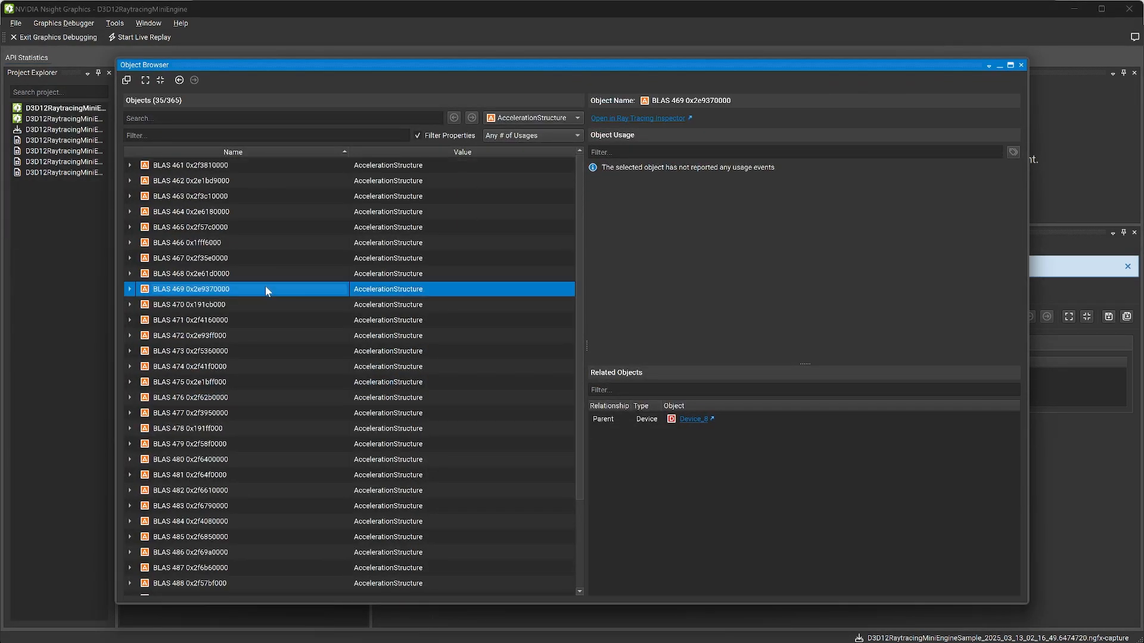
pyautogui.click(637, 117)
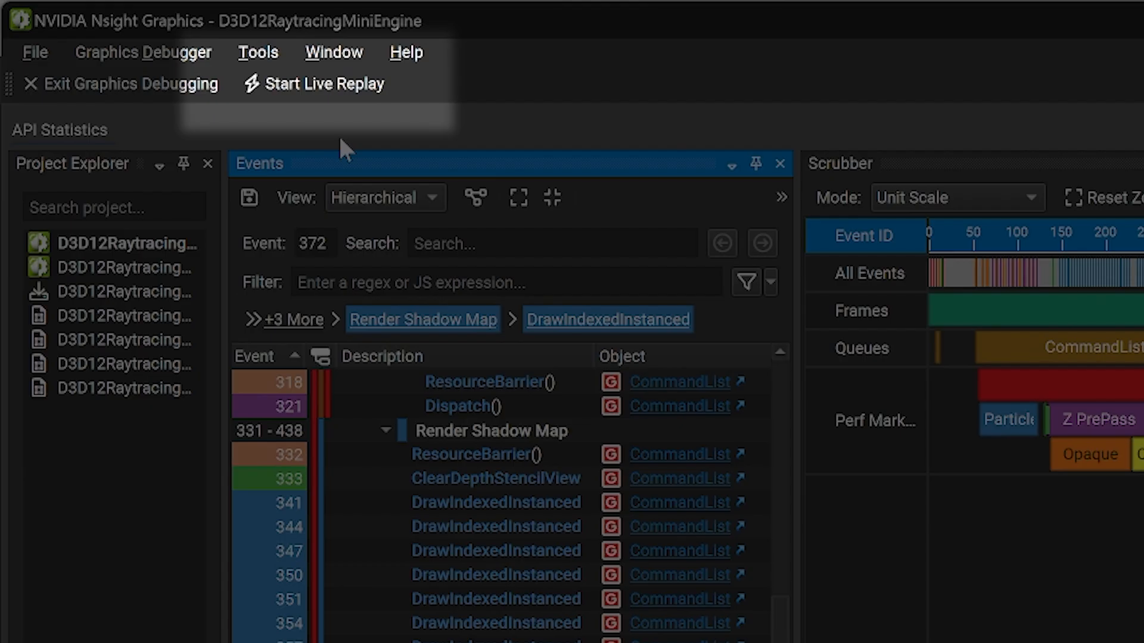
# Run live replay and step through two Render Shadow Map DrawIndexedInstanced calls to see depth output.
pyautogui.click(320, 83)
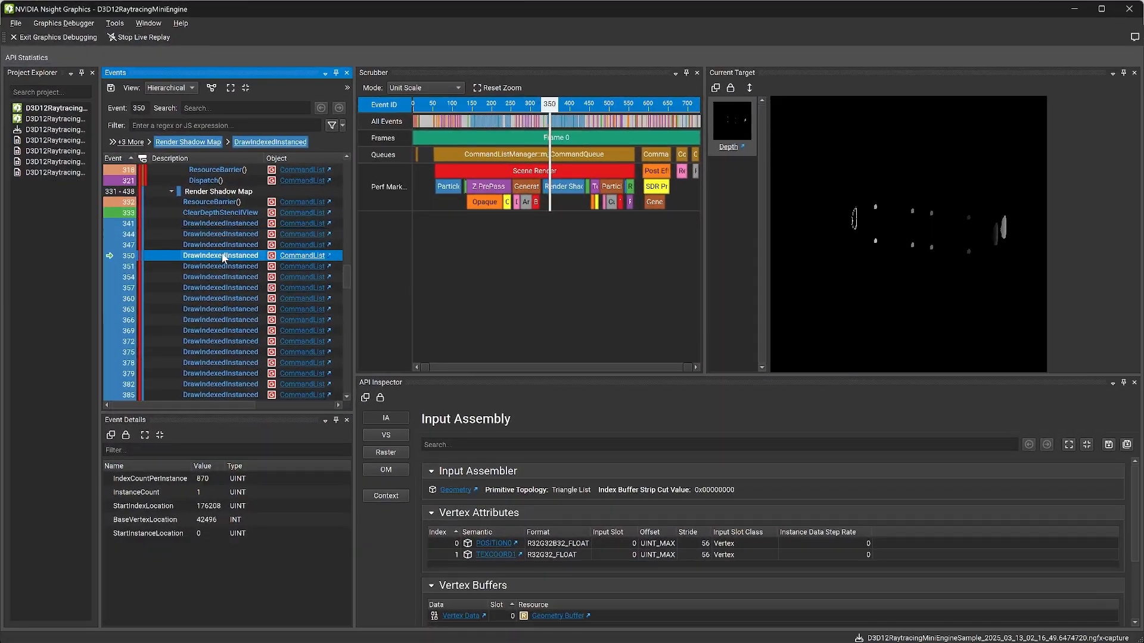
pyautogui.click(220, 276)
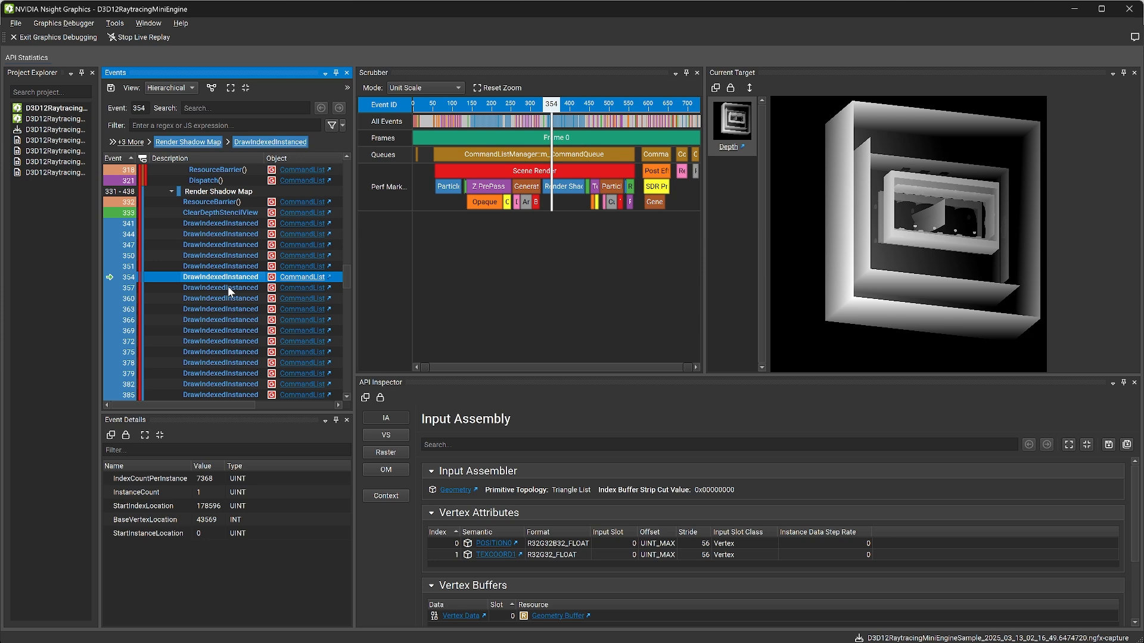
pyautogui.click(220, 319)
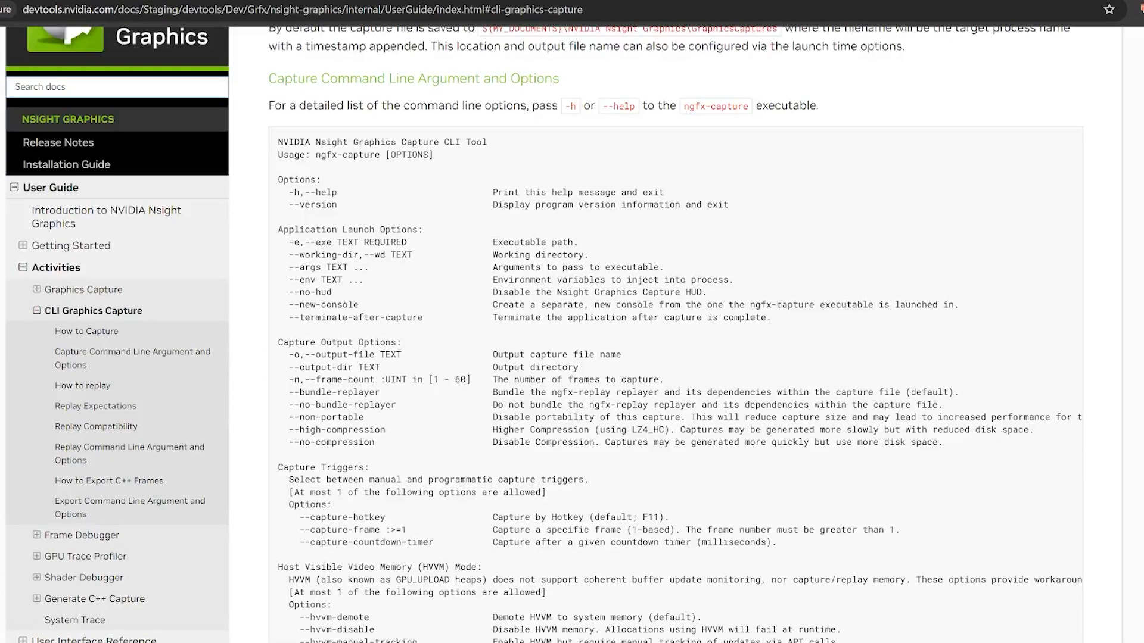
# Scroll the ngfx-capture command line options down to the How to replay section.
pyautogui.scroll(-3)
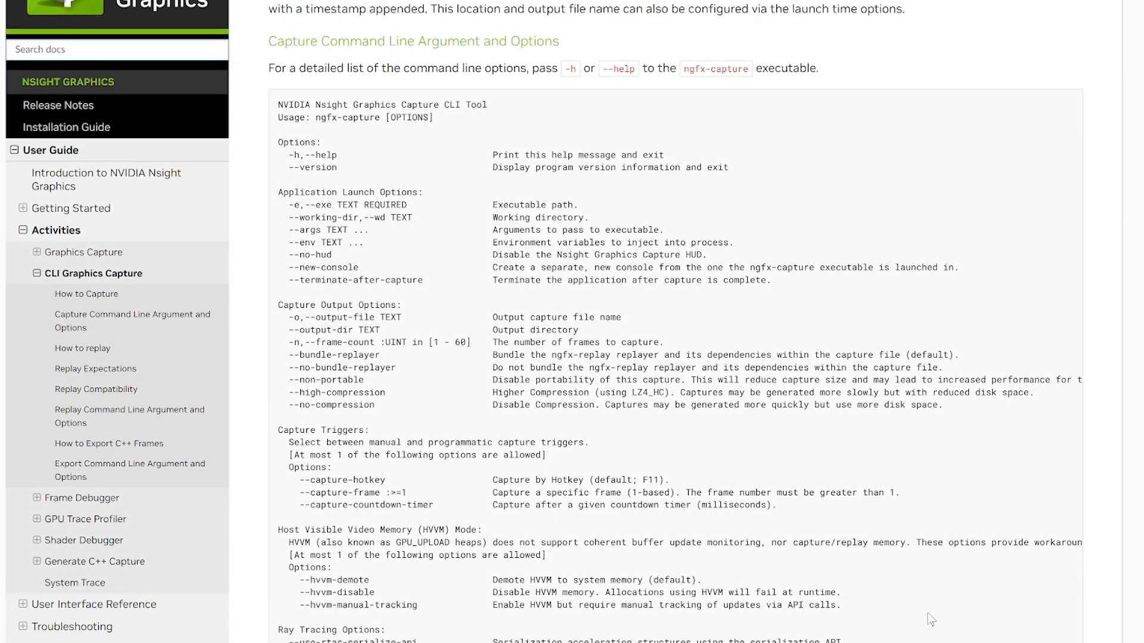
pyautogui.scroll(-3)
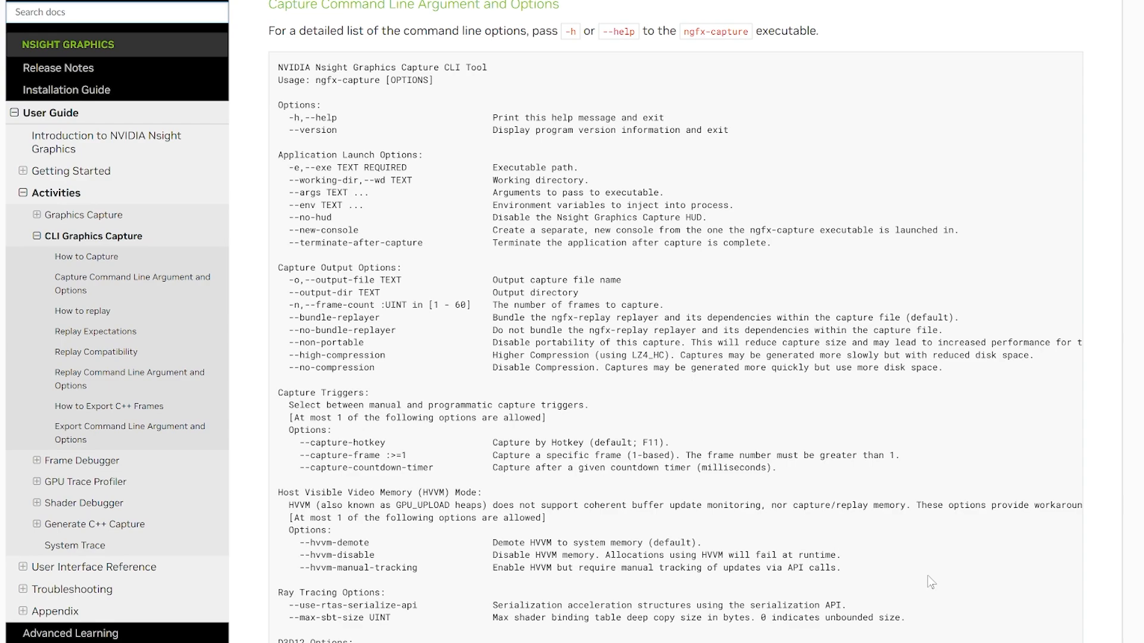
pyautogui.scroll(-3)
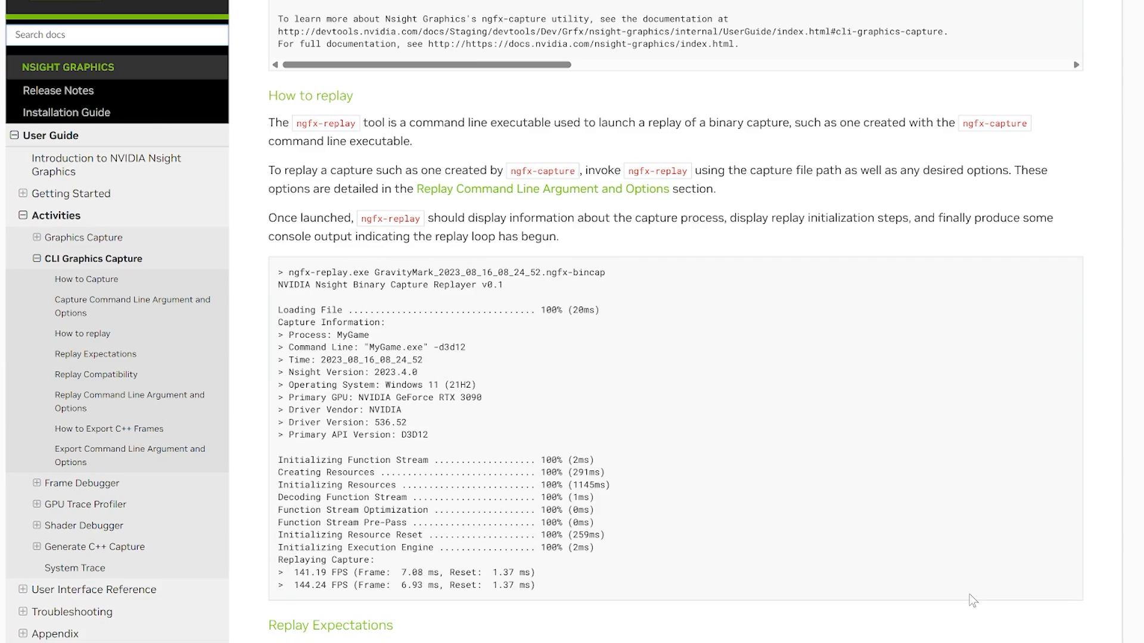
pyautogui.scroll(-3)
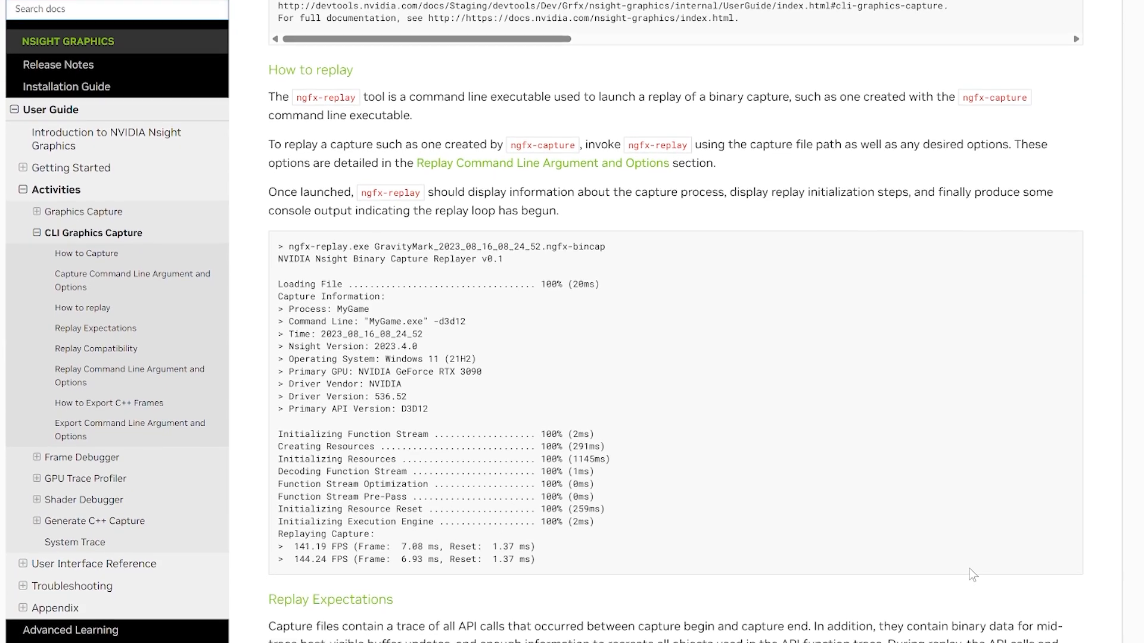
pyautogui.scroll(-3)
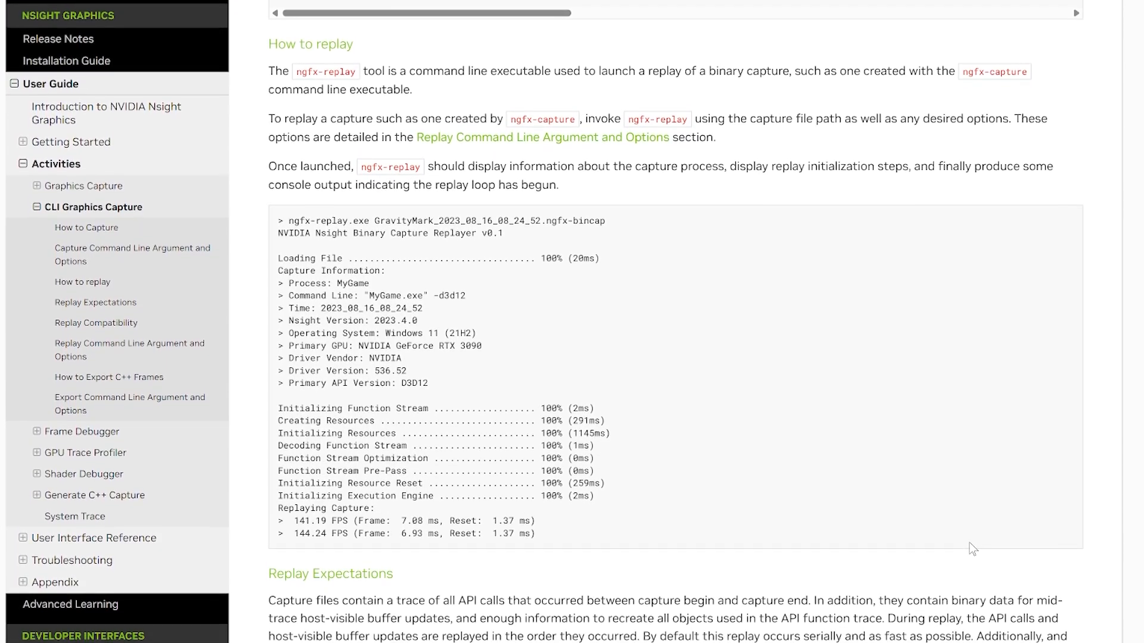
pyautogui.scroll(-3)
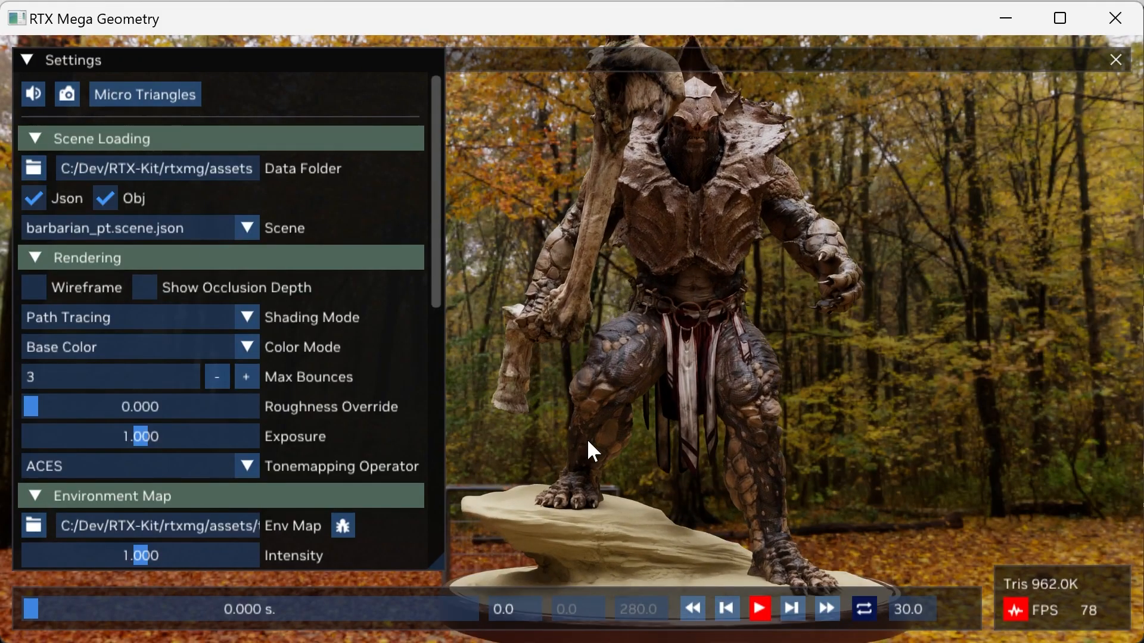
# Pick a Color Mode visualisation for the path-traced barbarian scene under Rendering settings.
pyautogui.click(247, 346)
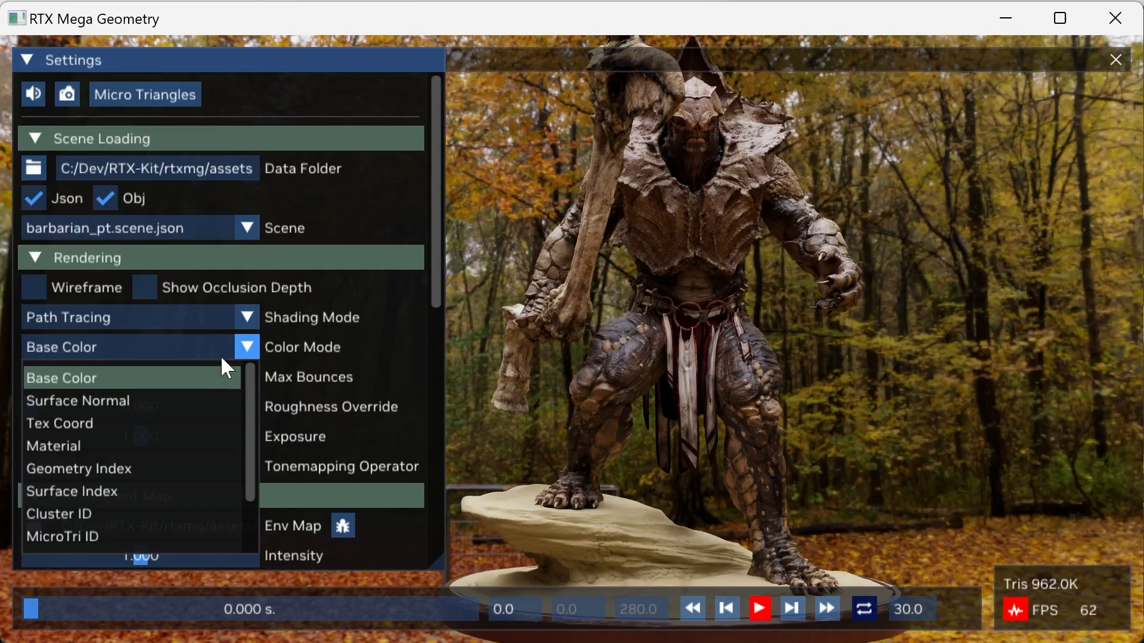
pyautogui.click(60, 514)
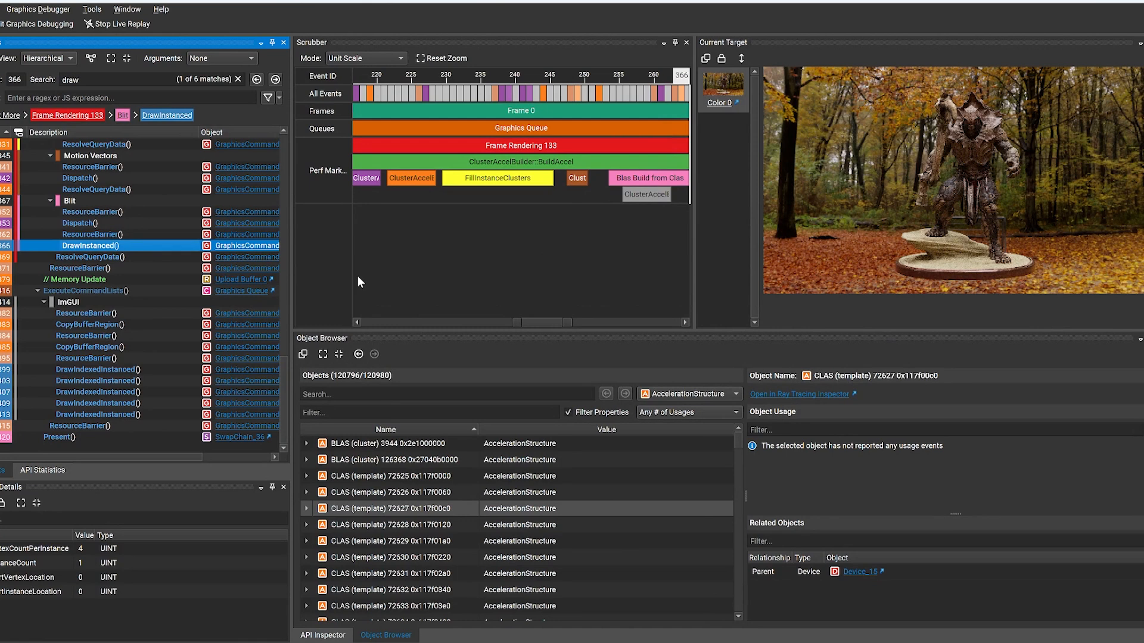
pyautogui.moveTo(722, 106)
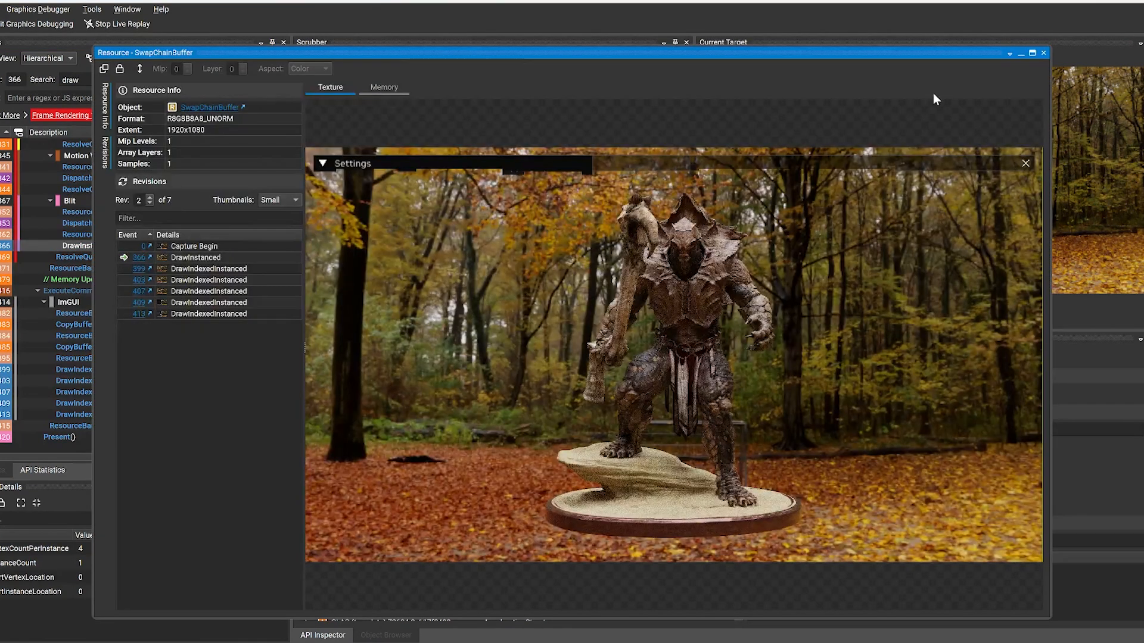
pyautogui.moveTo(1044, 55)
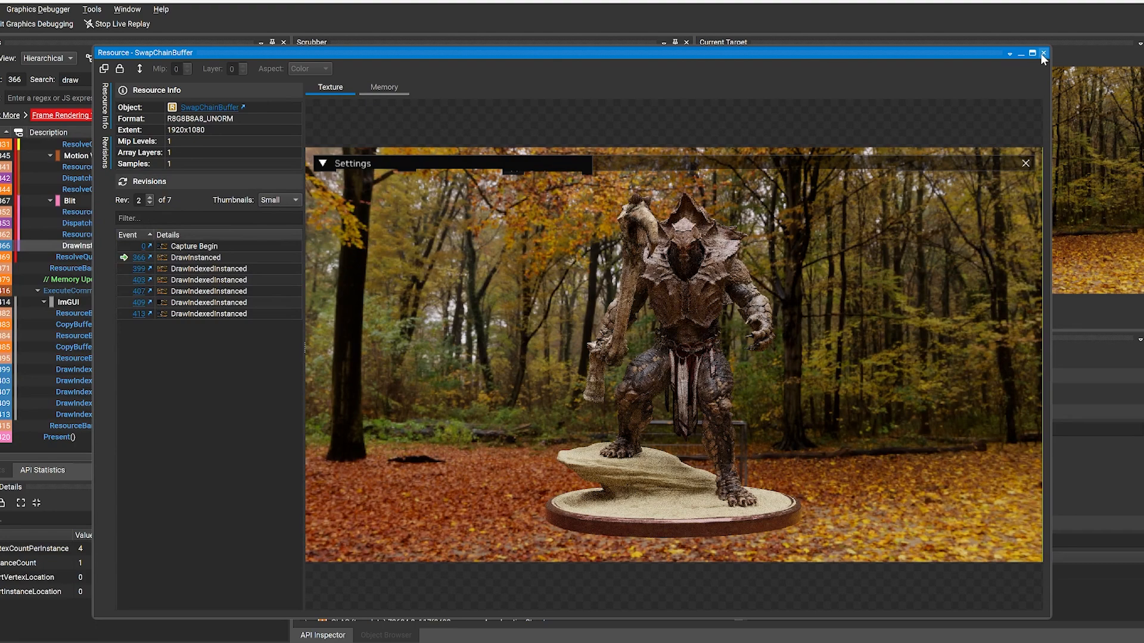
# Dismiss the SwapChainBuffer resource view and show ClusterAccelBuilder::BuildAccel events of Frame Rendering 133.
pyautogui.click(1042, 55)
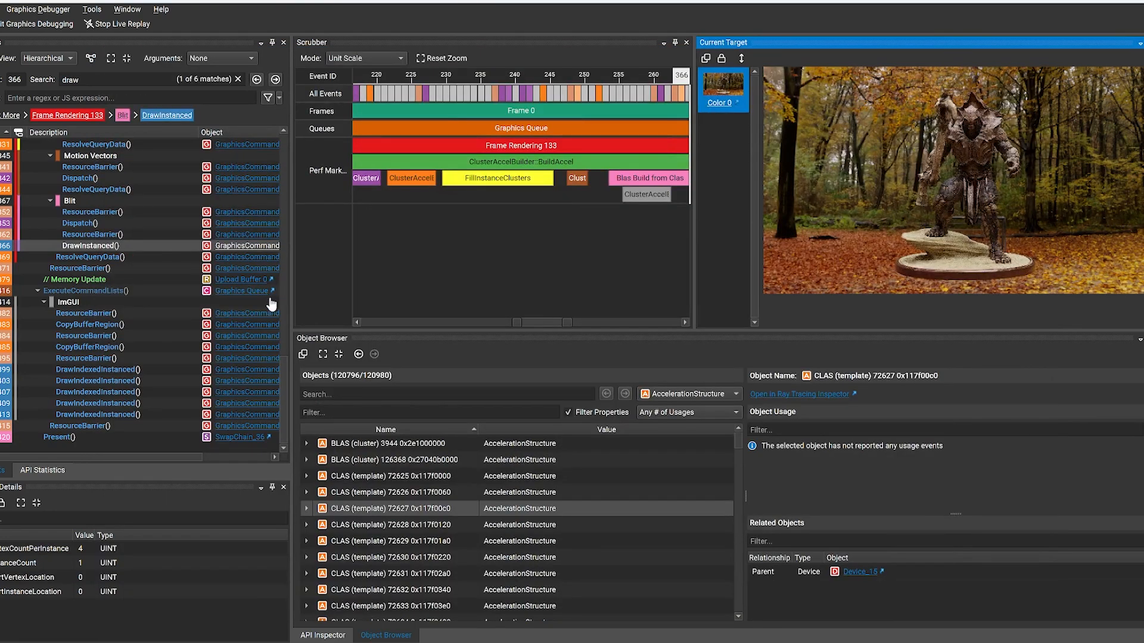
pyautogui.scroll(-3)
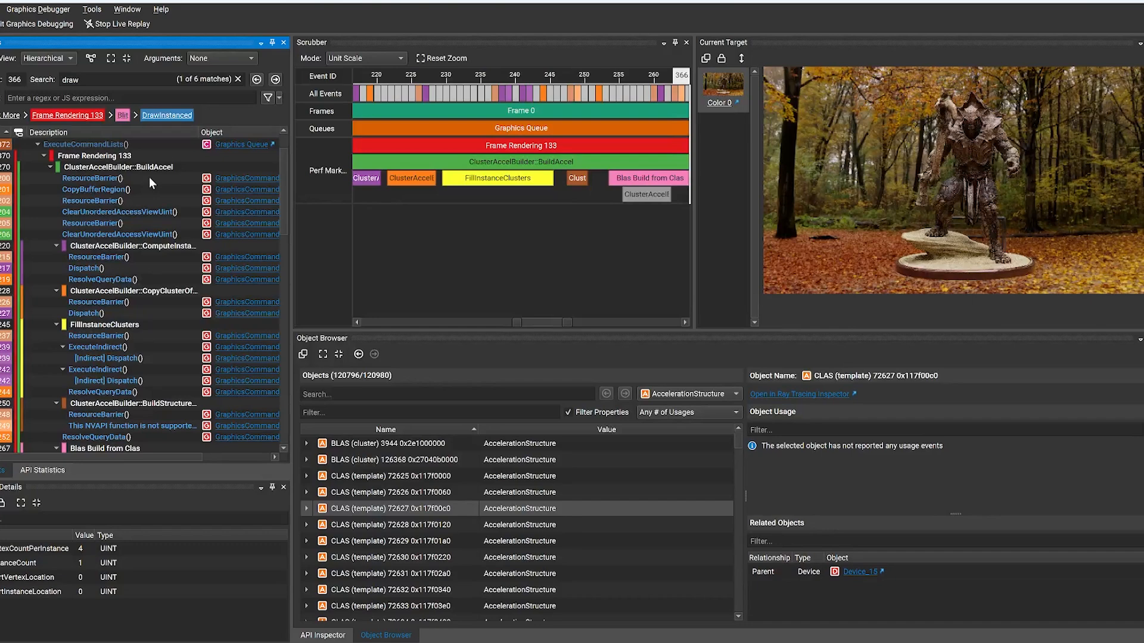
pyautogui.click(91, 179)
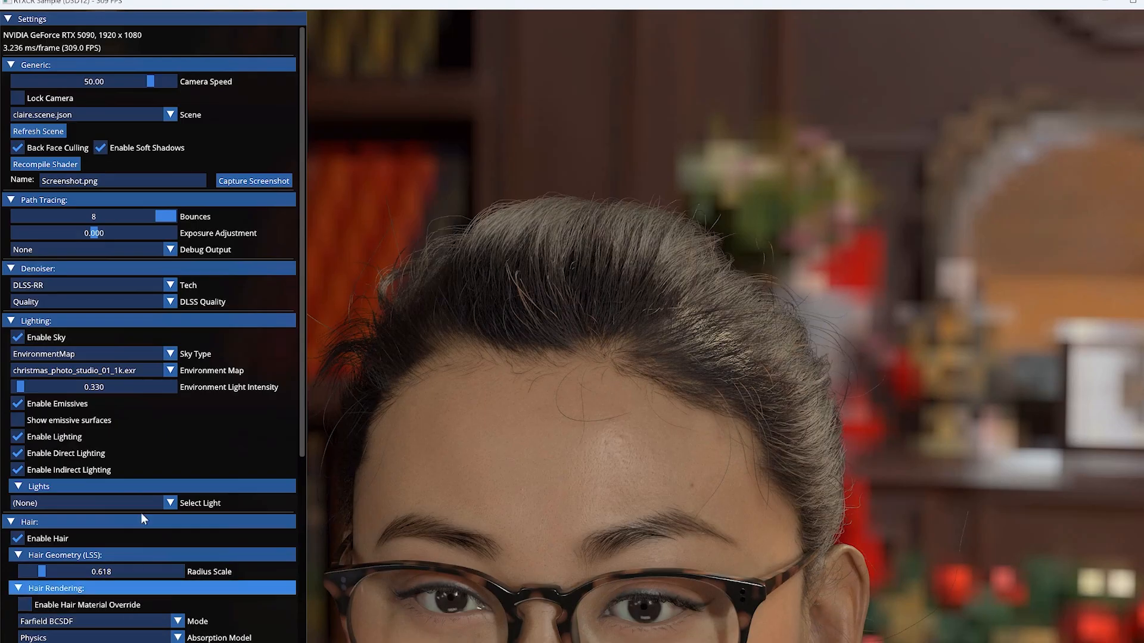
# View the pathtracer .ngfx-capture details from Project Explorer and start the graphics debugger on it.
pyautogui.click(170, 371)
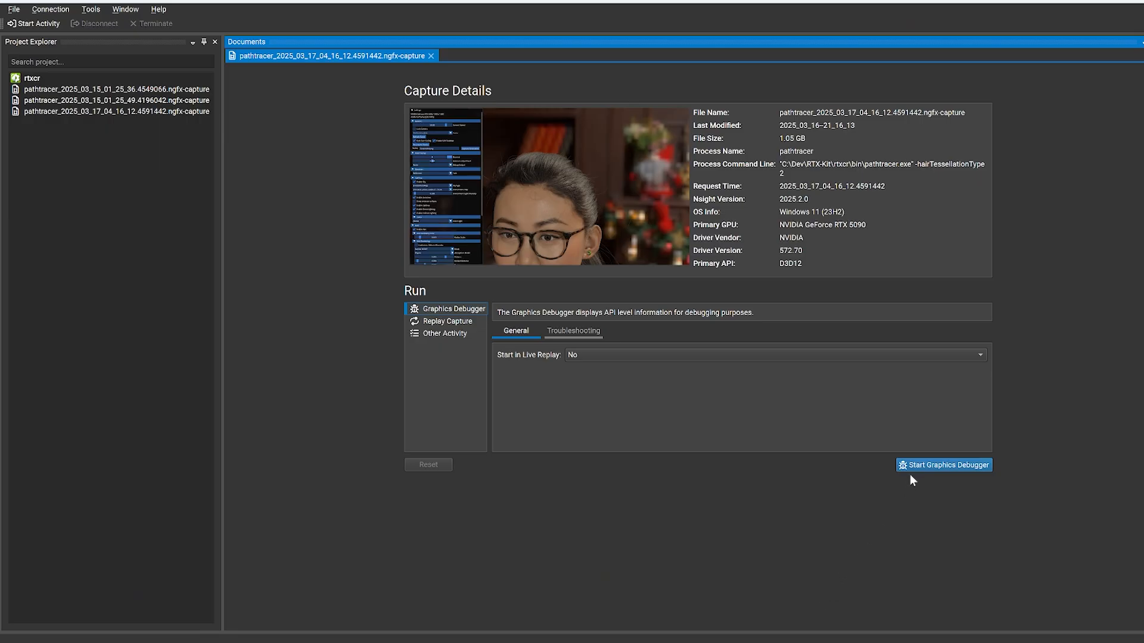
pyautogui.click(943, 464)
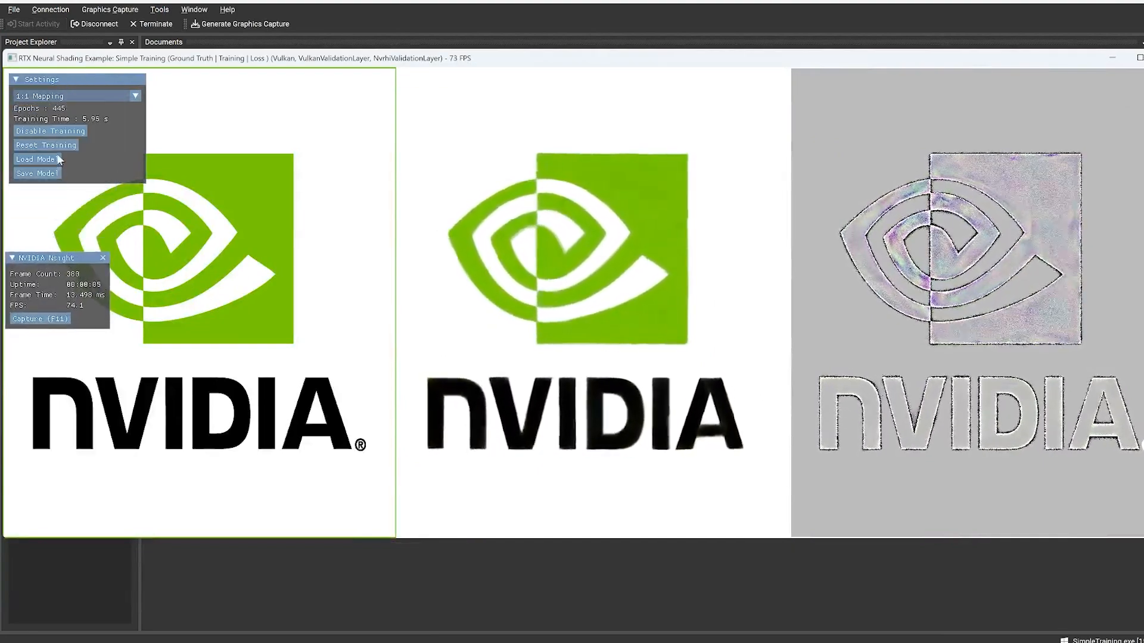
# Disable and then re-enable training in the neural shading sample learning the NVIDIA logo.
pyautogui.click(47, 131)
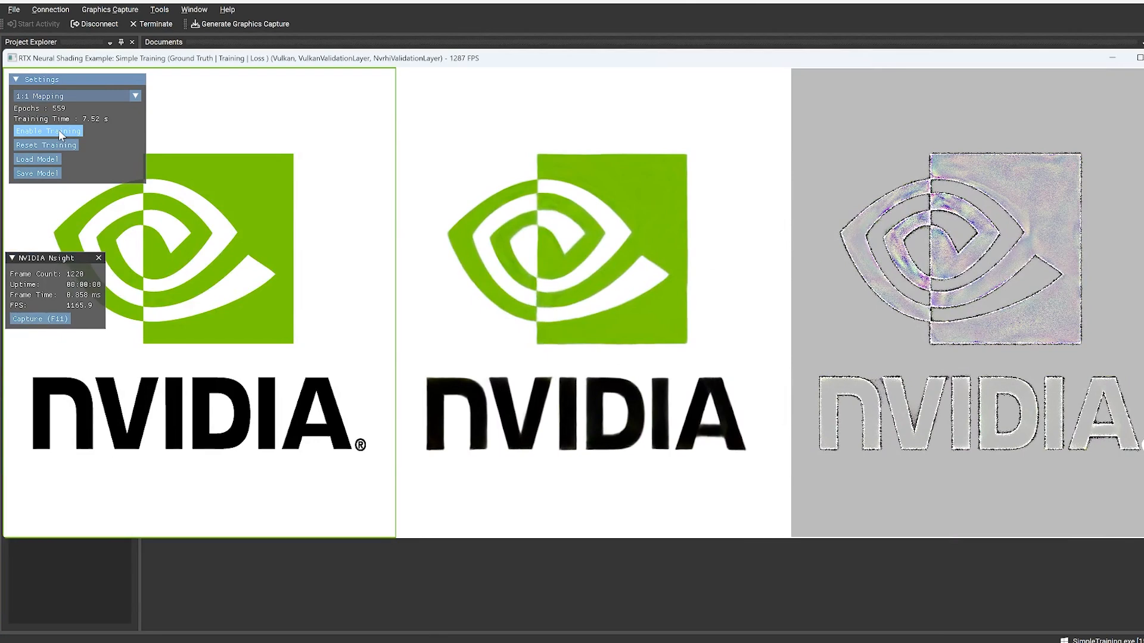
pyautogui.click(41, 319)
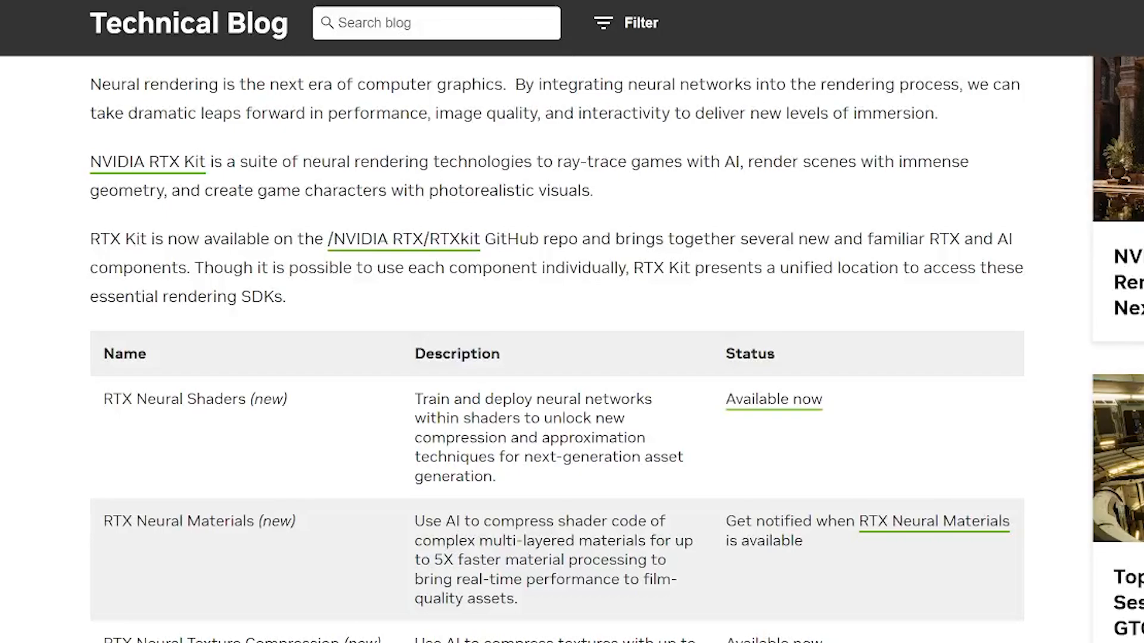
# Scroll the RTX Kit blog post to the Name/Description/Status components table.
pyautogui.scroll(-3)
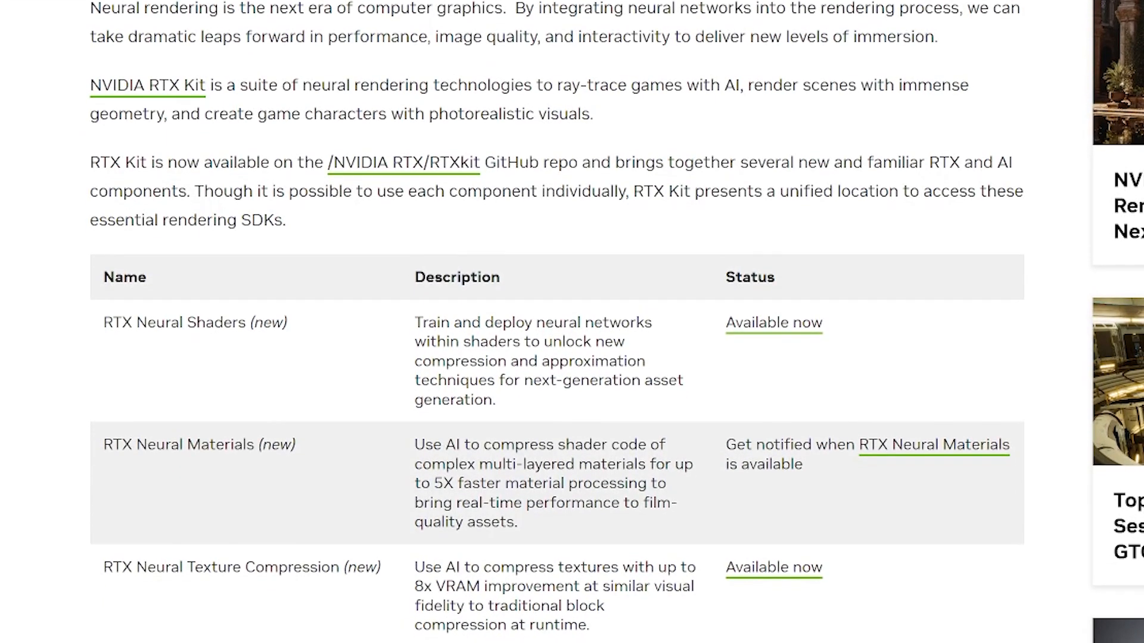
pyautogui.scroll(-3)
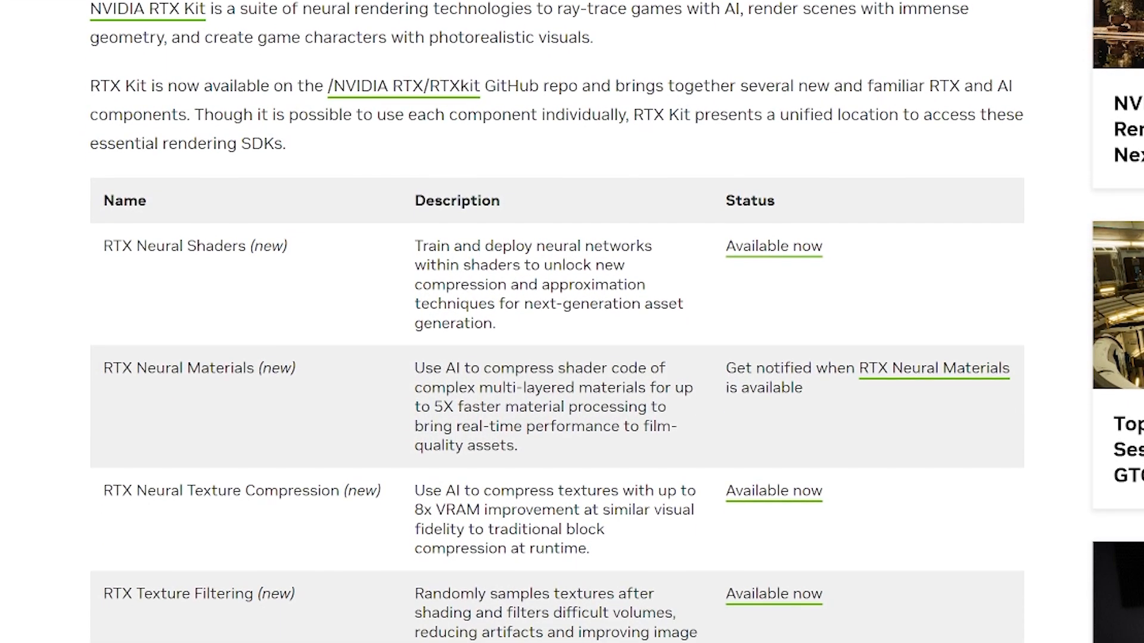
pyautogui.scroll(-3)
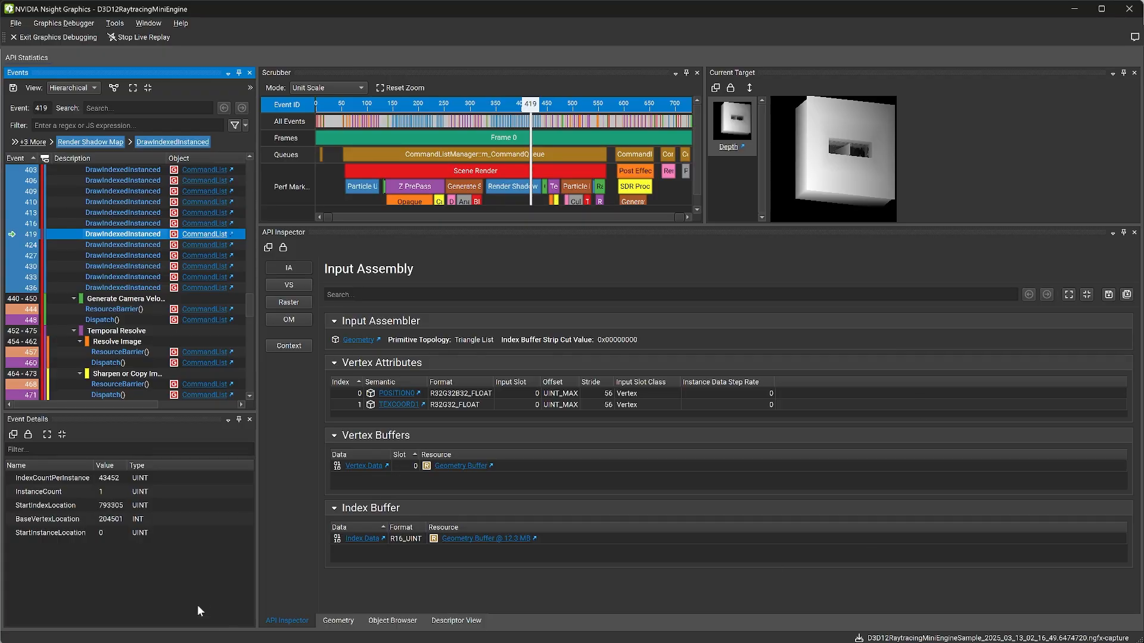
pyautogui.moveTo(322, 412)
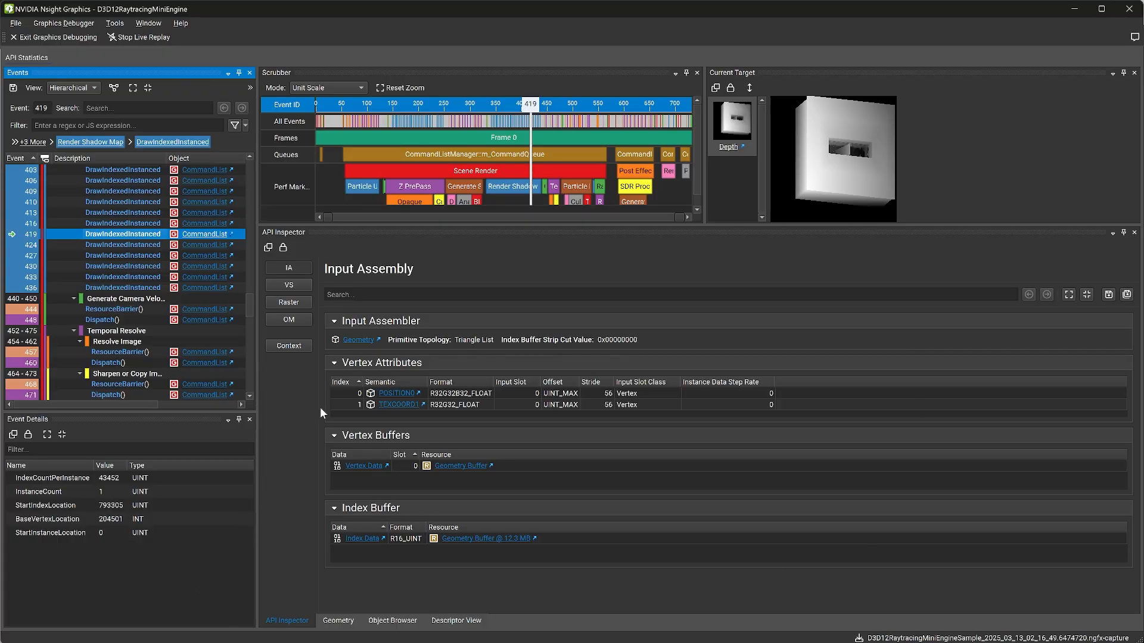
# Inspect event 419's drawn mesh in Geometry, then the descriptor-bound resources of Dispatch 460.
pyautogui.click(338, 621)
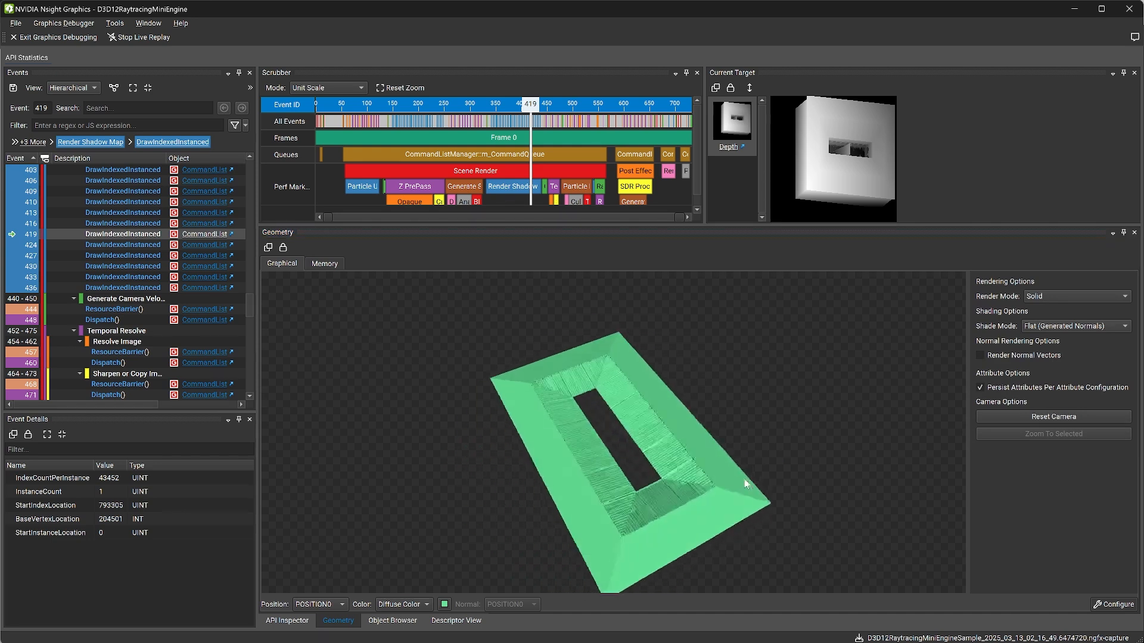
pyautogui.click(107, 363)
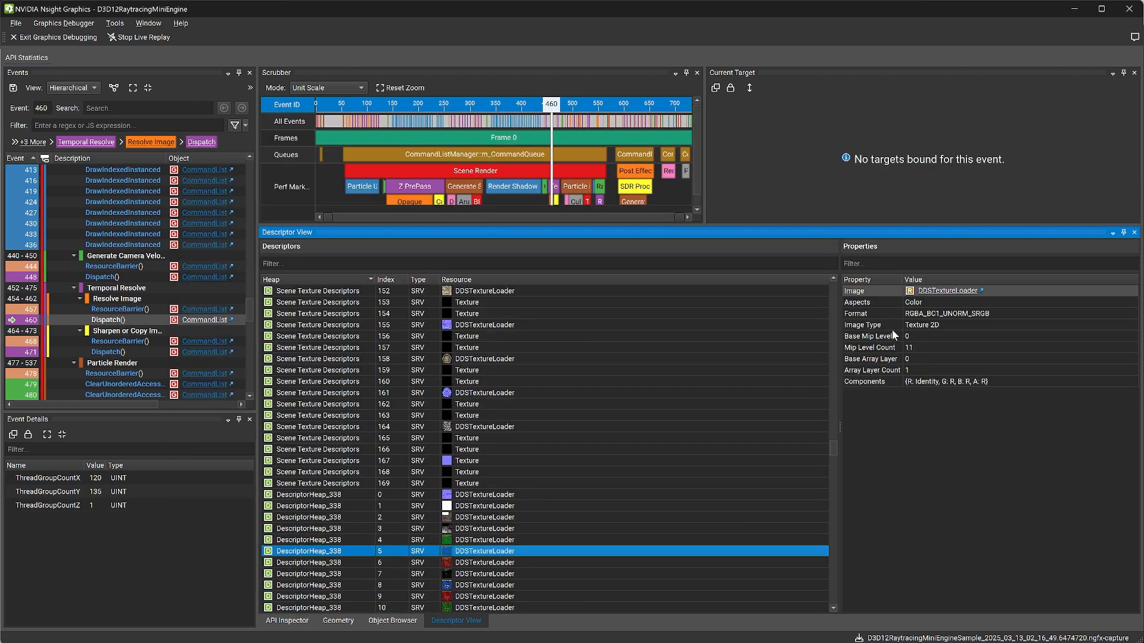
# Follow the DDSTextureLoader texture link to its resource description in the Object Browser.
pyautogui.click(391, 621)
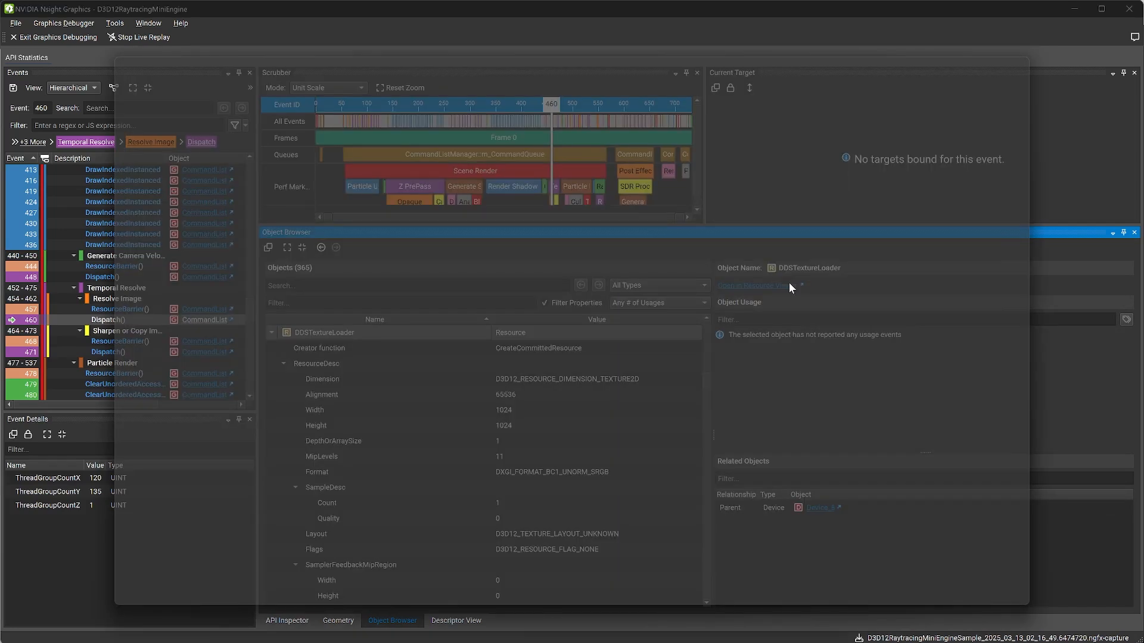
pyautogui.click(751, 285)
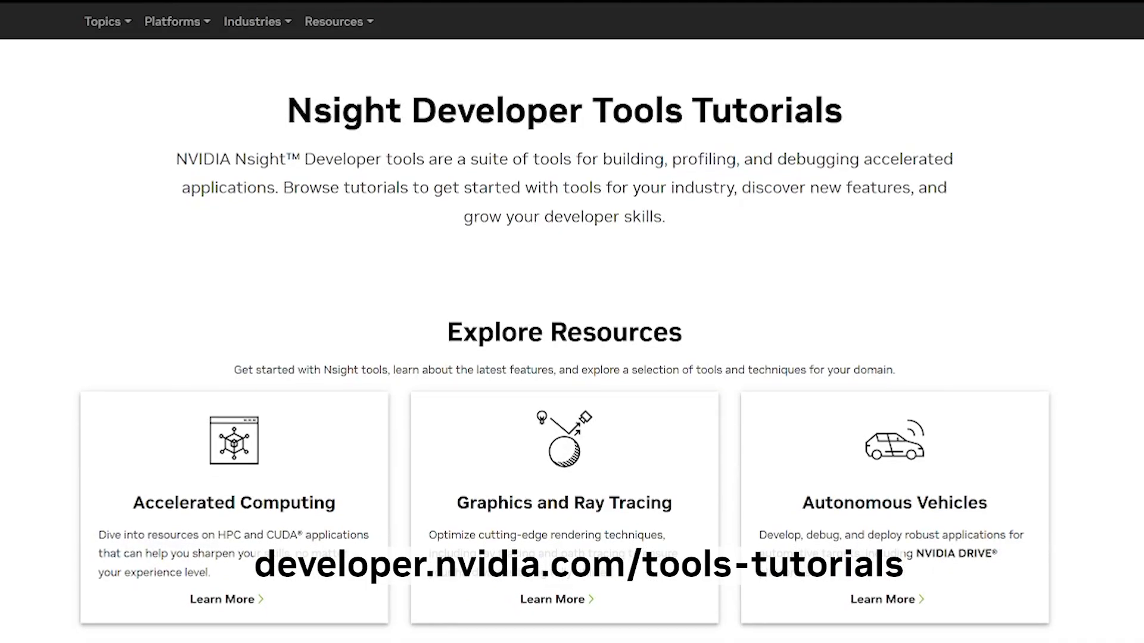
# Scroll the Nsight Developer Tools Tutorials page down to the Explore Resources cards.
pyautogui.scroll(-3)
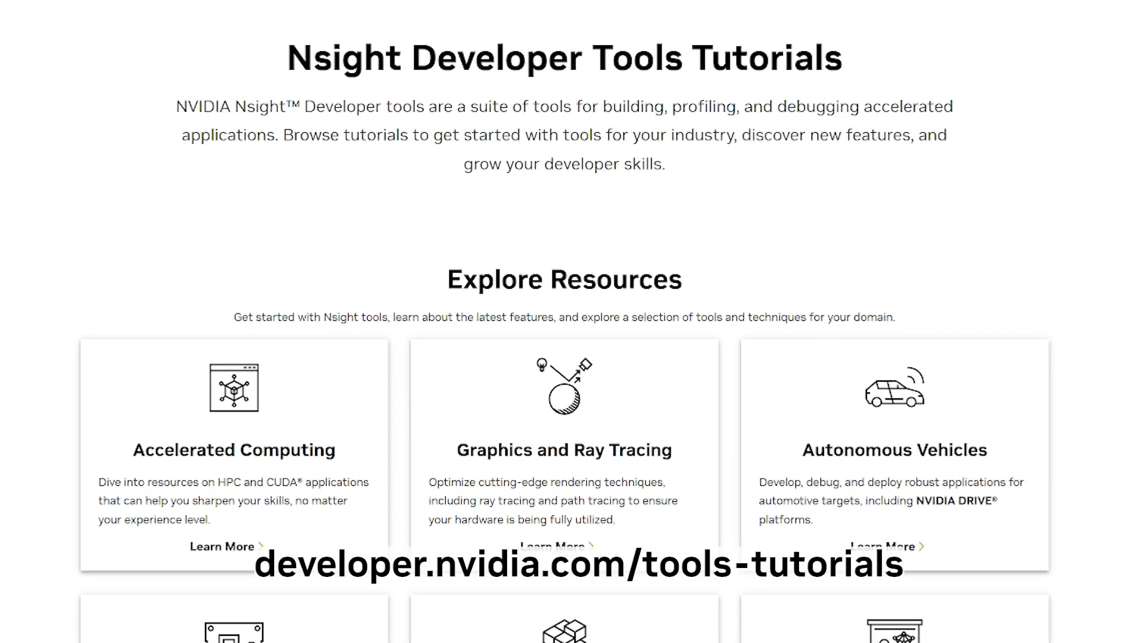
pyautogui.scroll(-3)
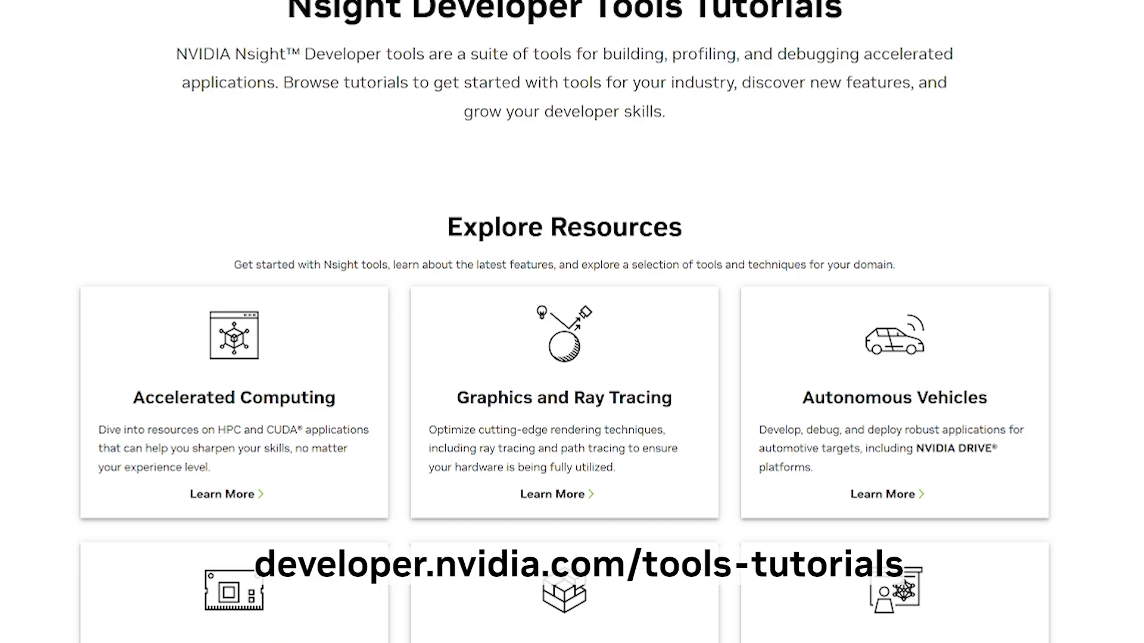
pyautogui.scroll(-3)
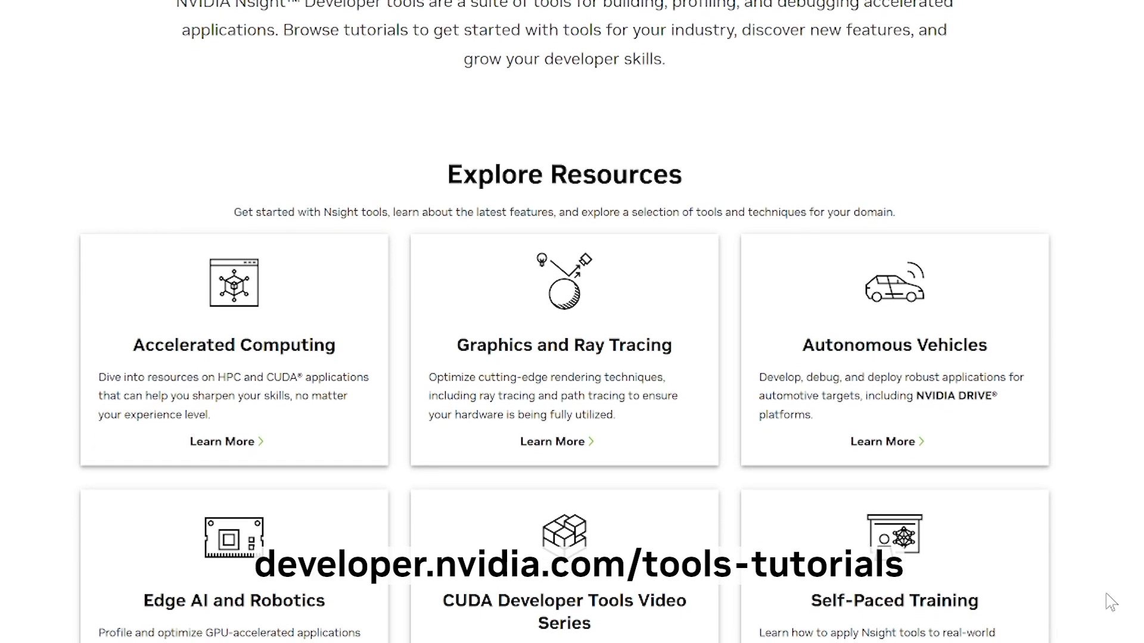
pyautogui.scroll(-3)
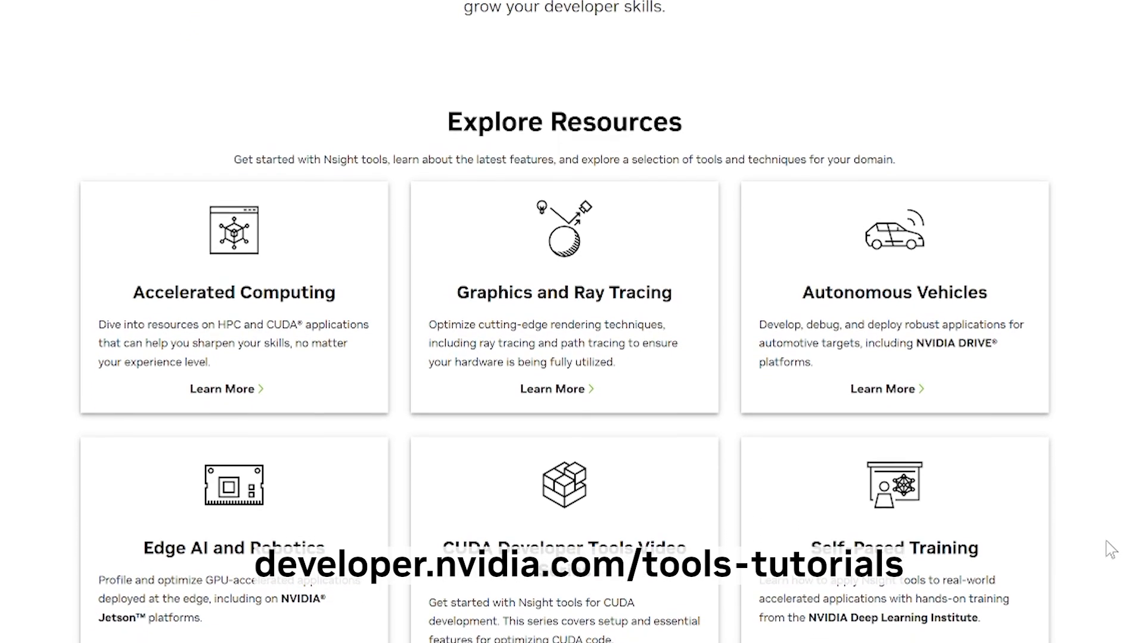
pyautogui.scroll(-3)
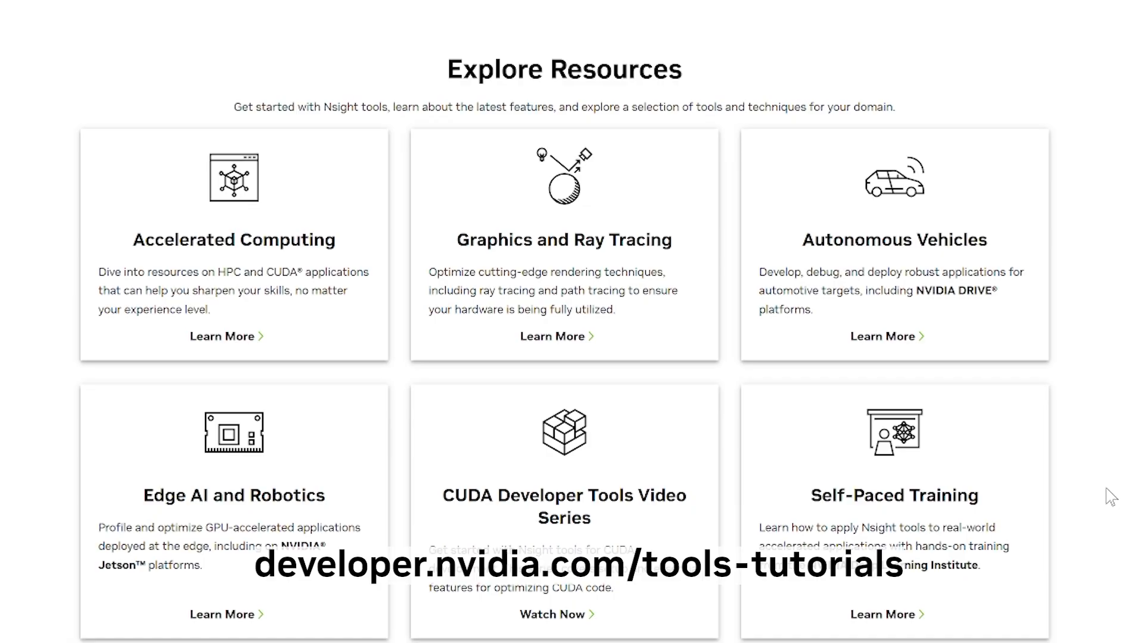